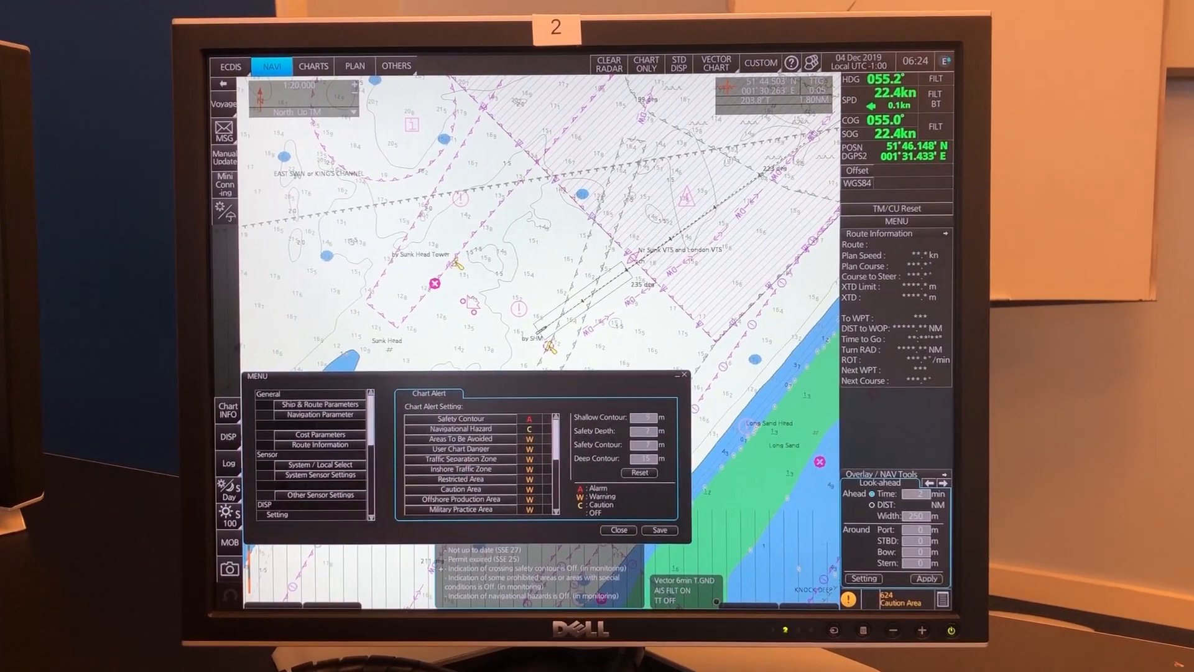
Save the chart alert contour settings and close the menu back to the full chart view.
click(658, 528)
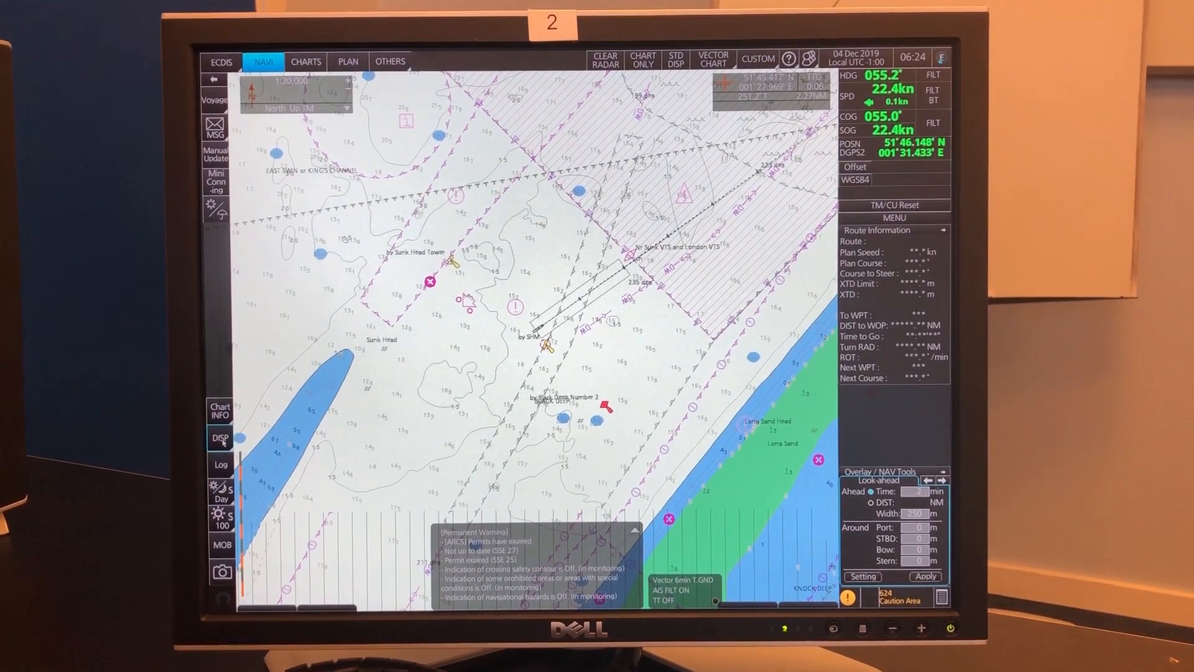
click(220, 438)
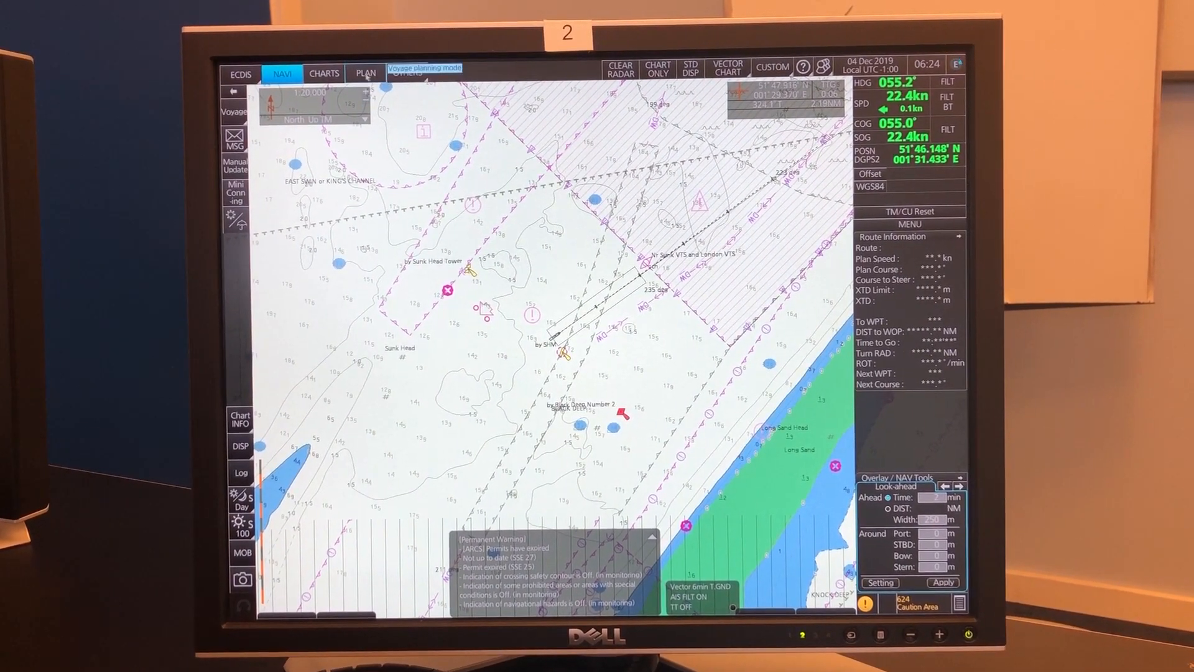
click(373, 72)
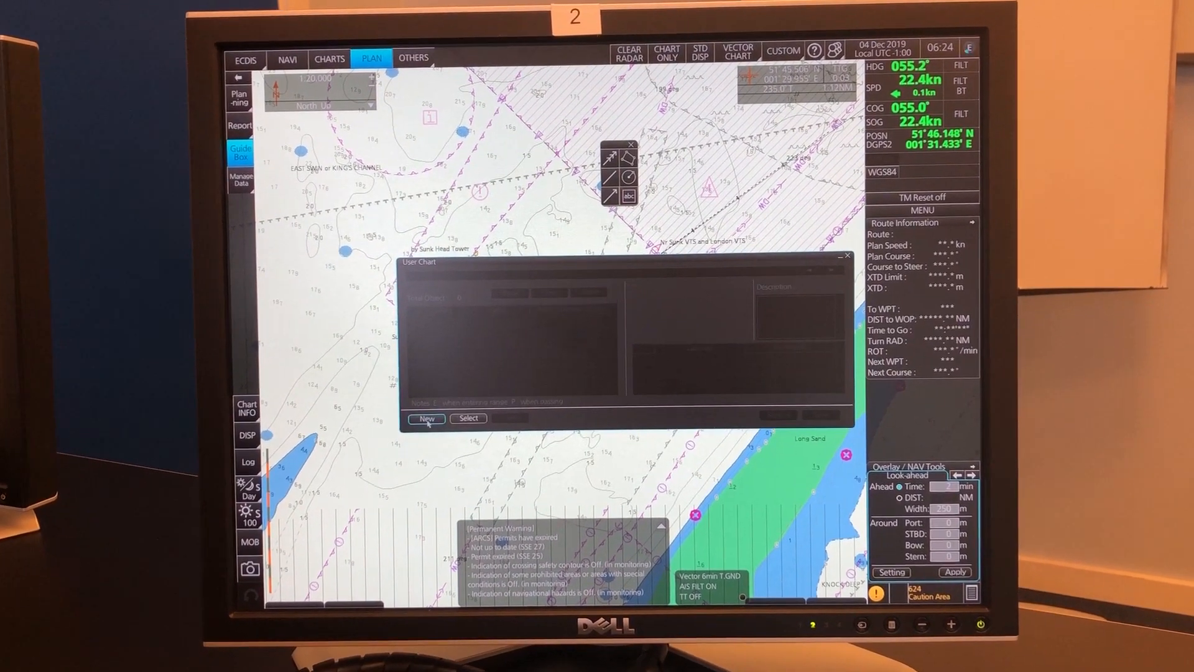
Create a new untitled user chart and begin naming it 'No go' in the save dialog.
click(426, 418)
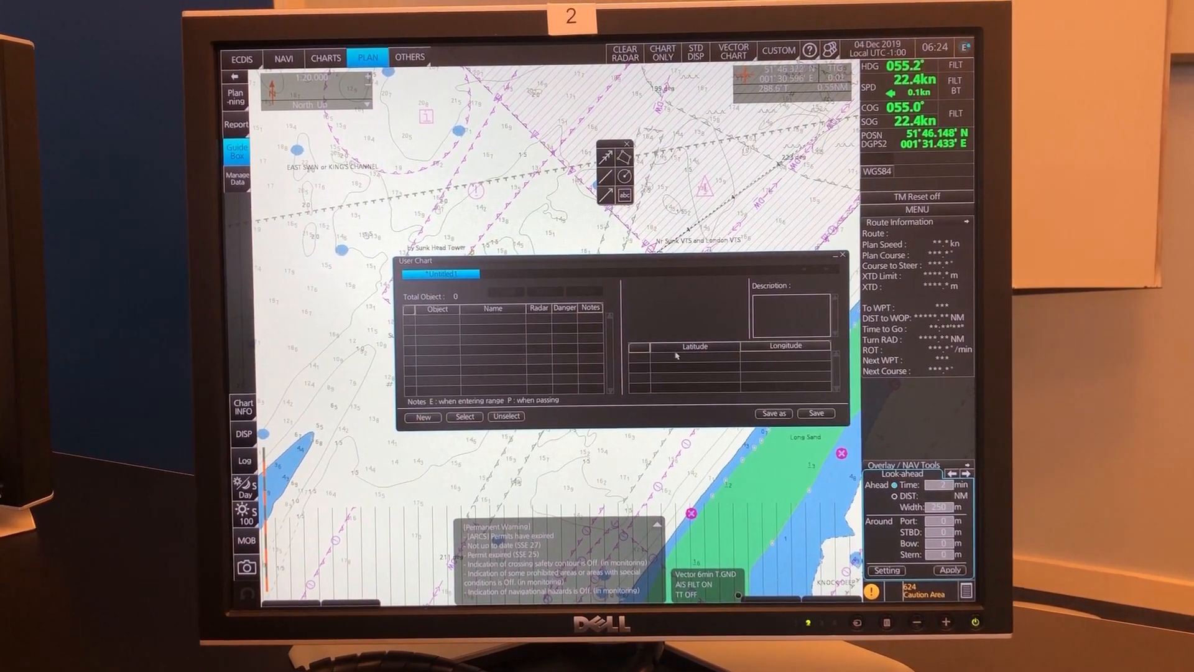
click(773, 413)
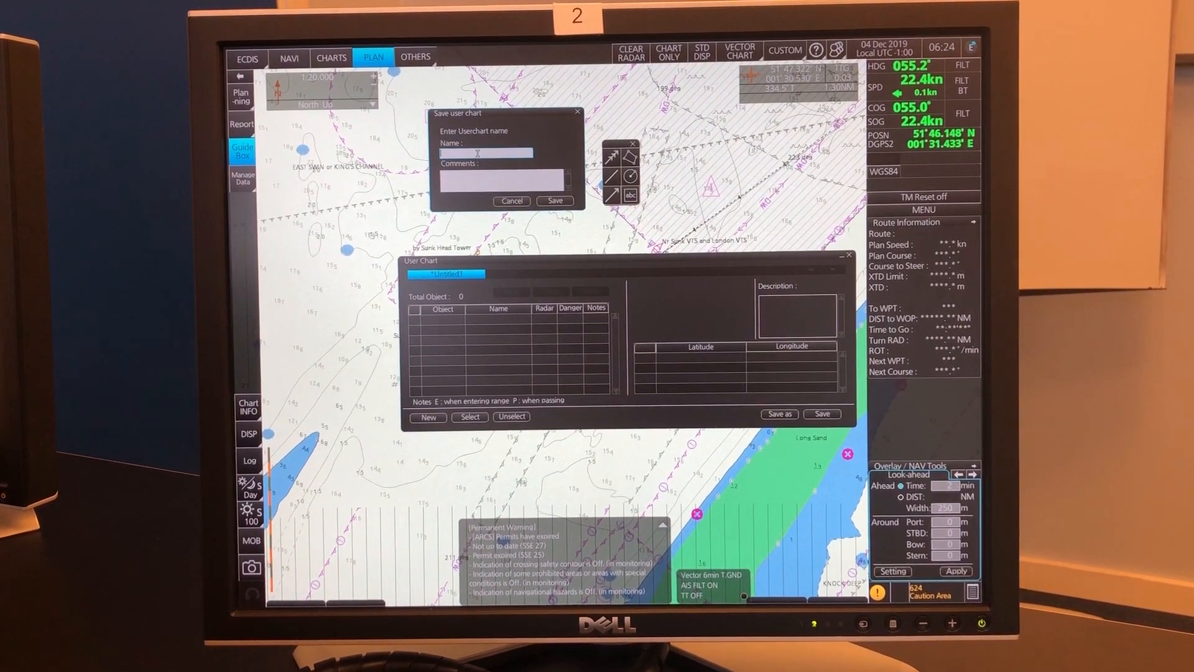
text(no g)
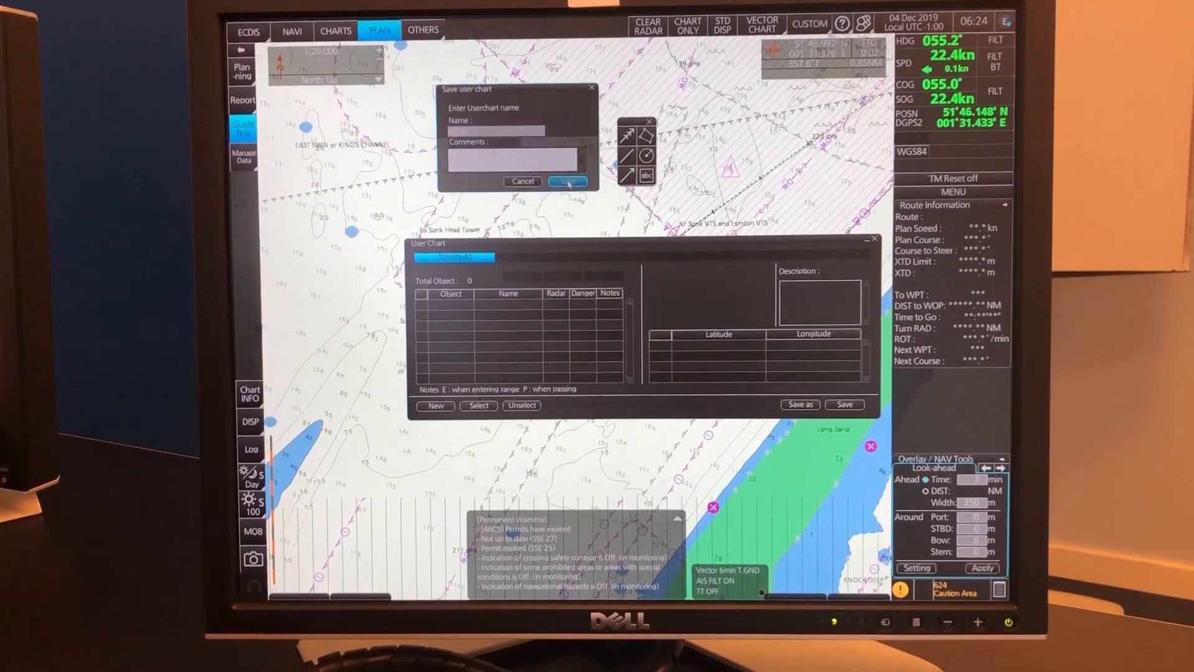
Save the user chart under the name 'No go'.
click(567, 182)
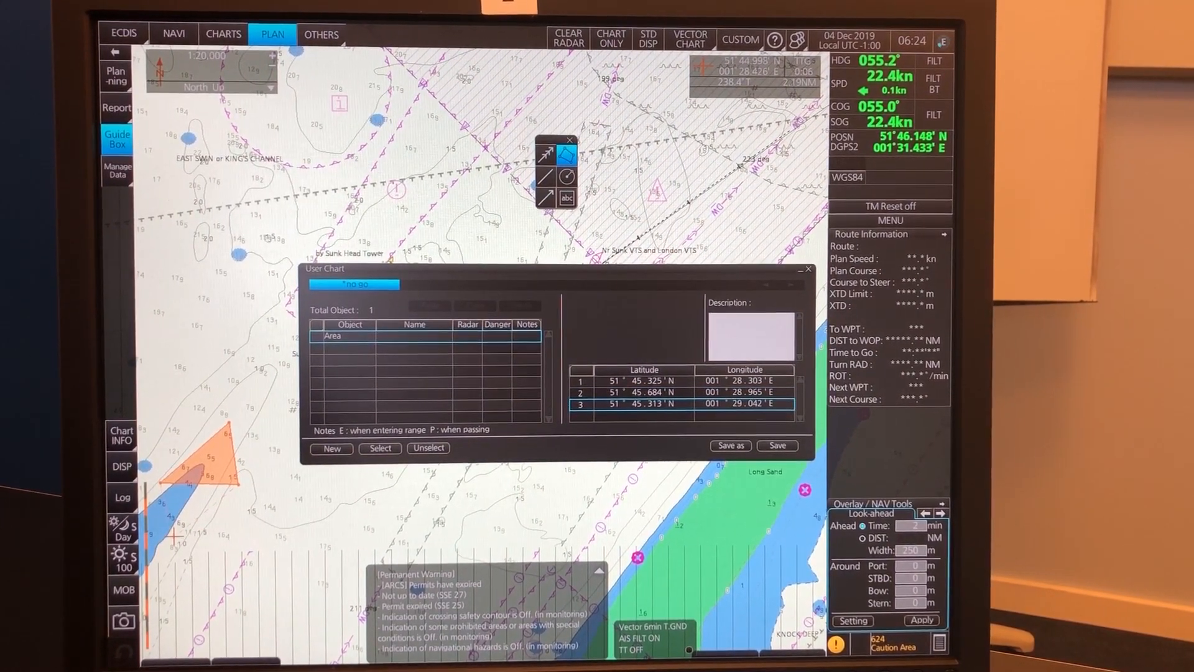
Add a fourth corner to close the no-go area and mark the Area object for editing.
click(175, 523)
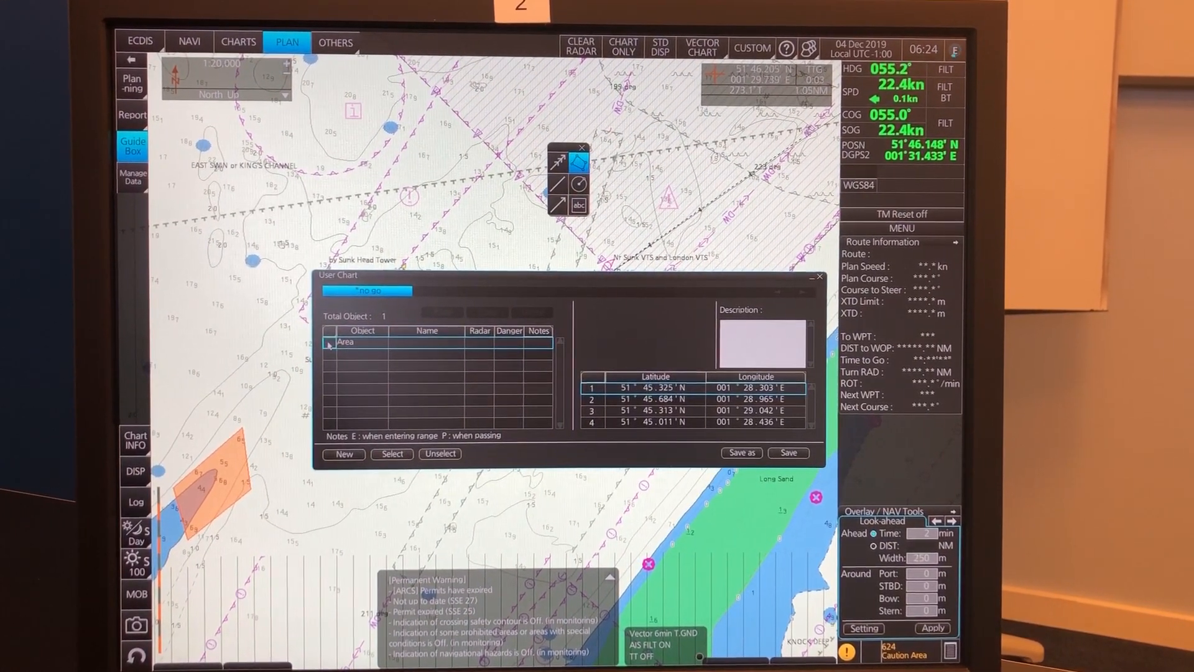
click(347, 343)
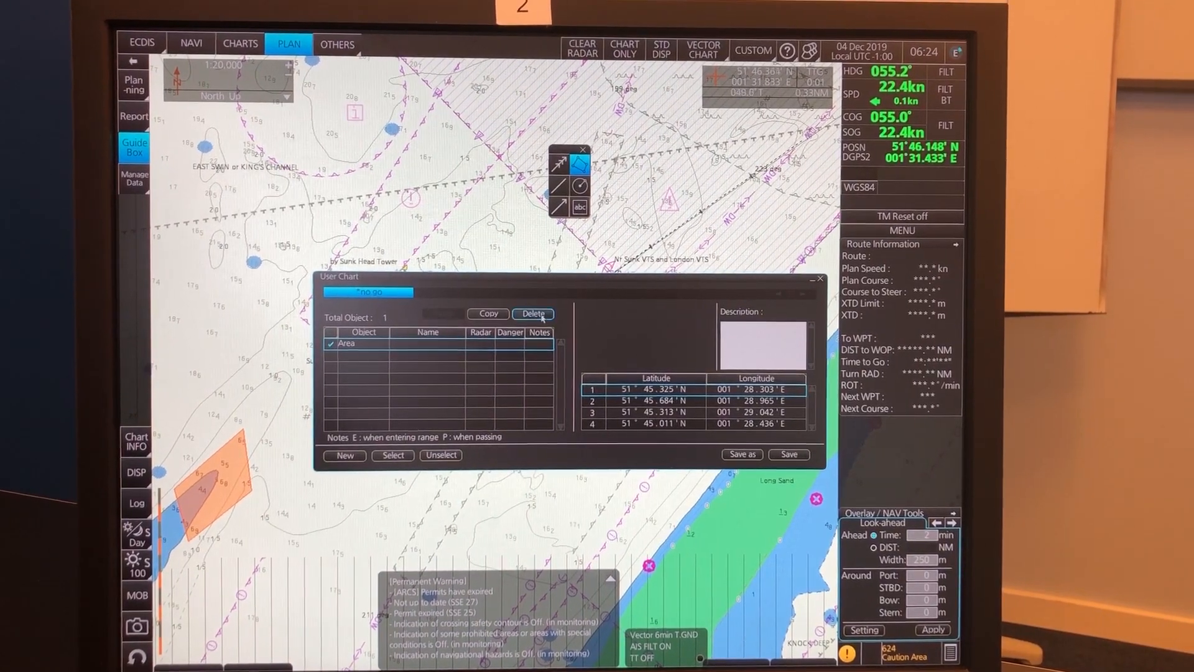
Delete the no-go area object and plot a three-point no-go line instead.
click(533, 314)
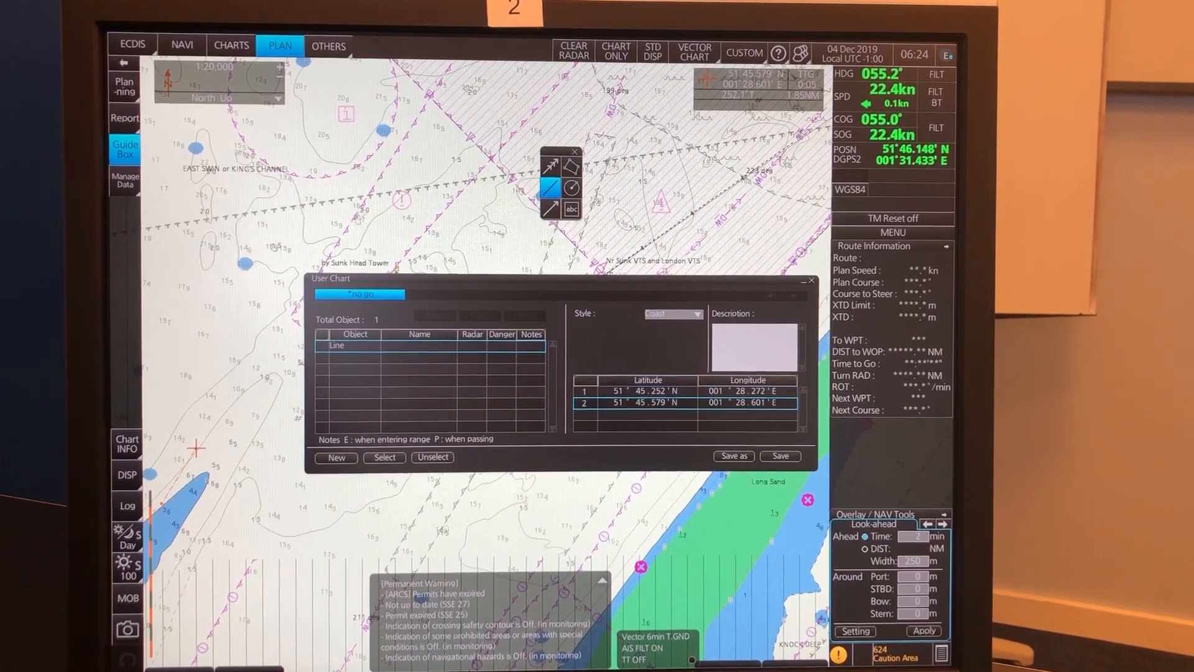
click(241, 443)
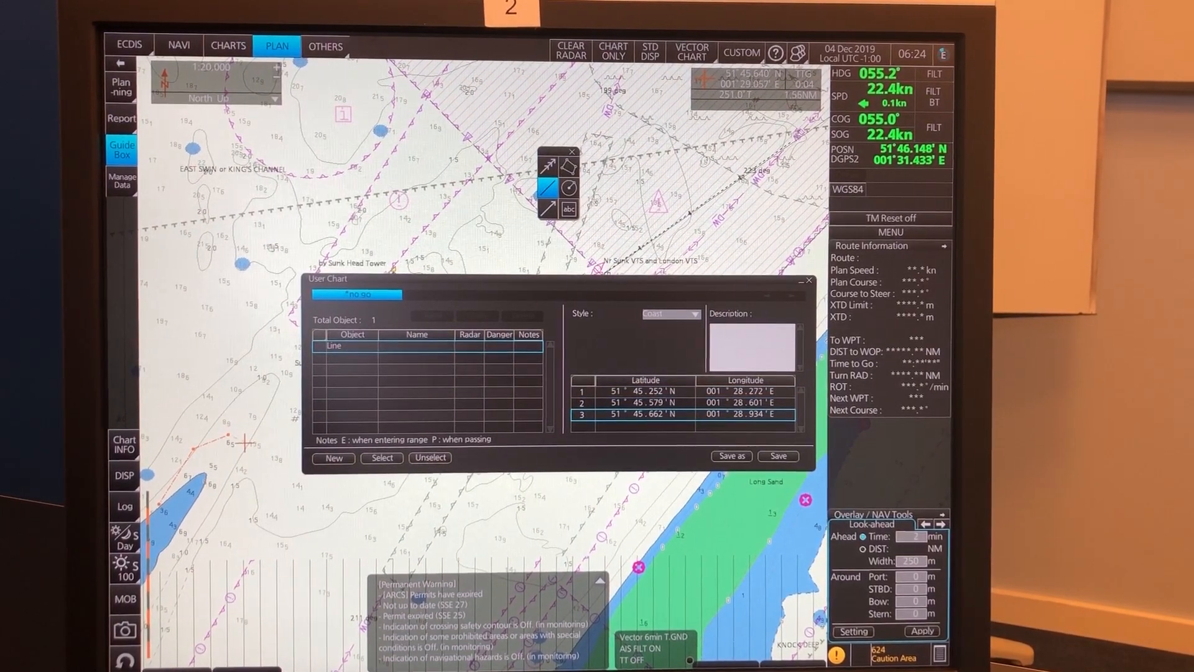